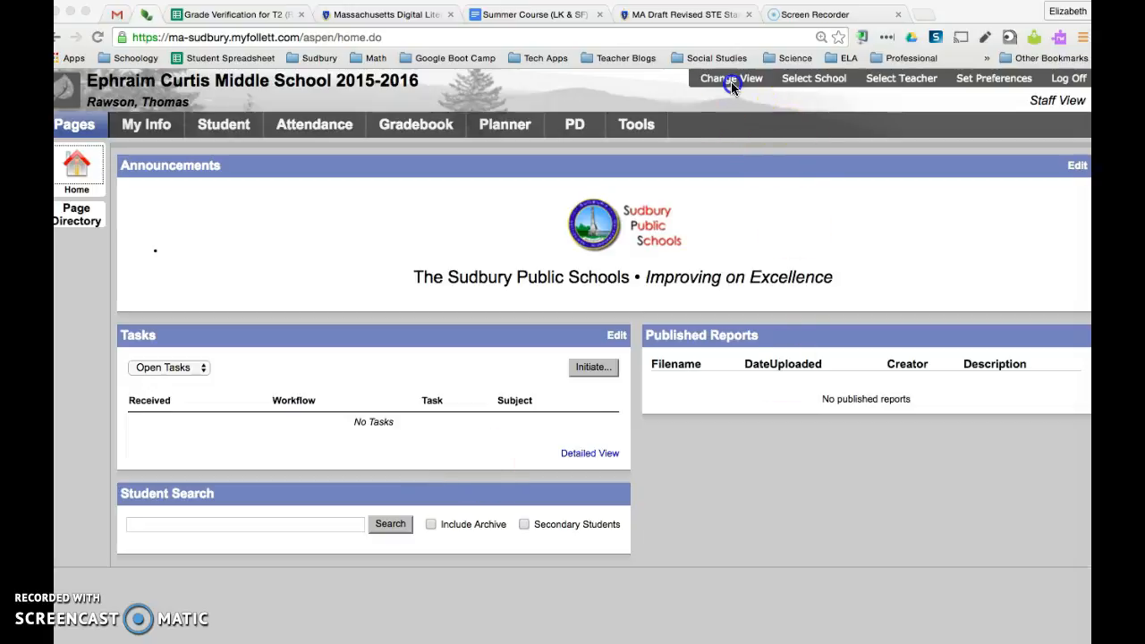
Open the Gradebook's list of seven current classes and start loading the Scores page.
{"action": "left_click", "coordinate": [730, 78]}
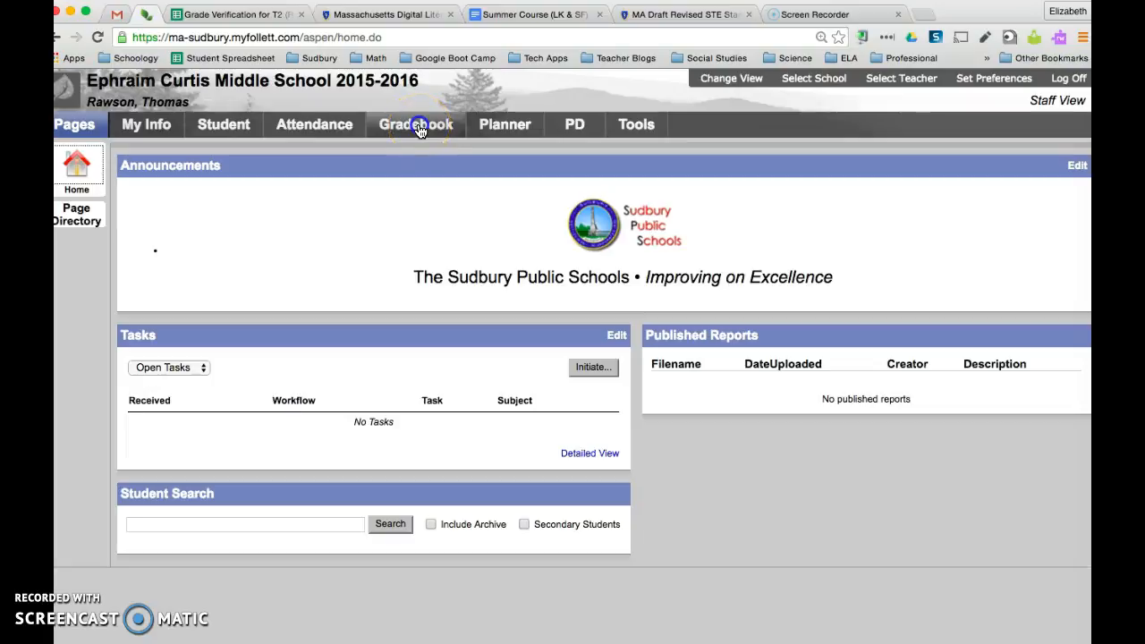
{"action": "left_click", "coordinate": [417, 124]}
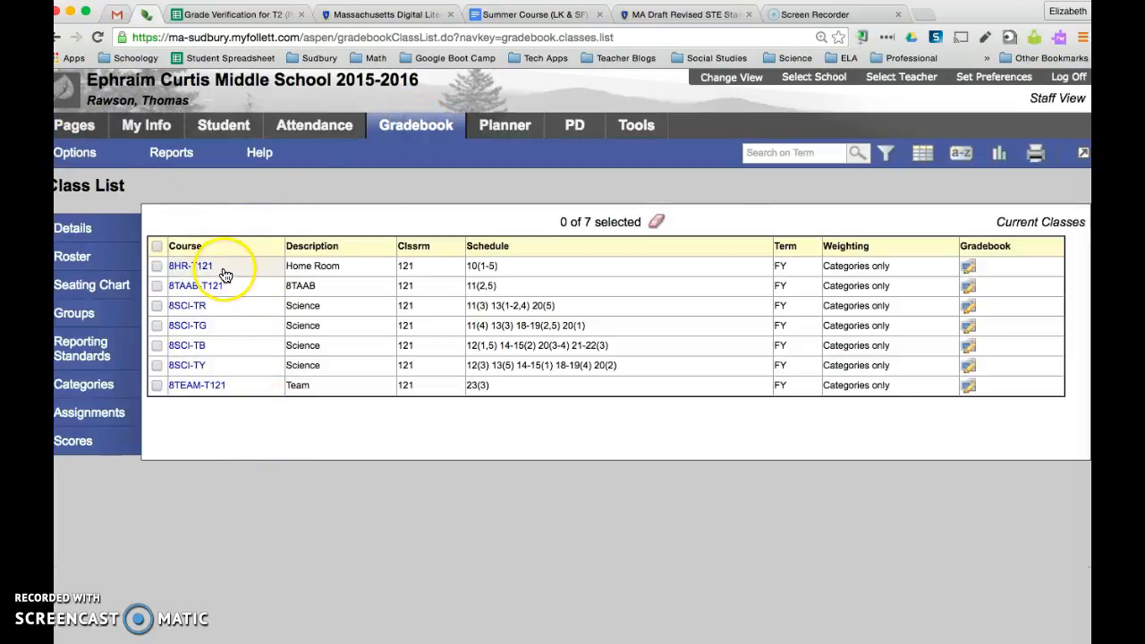
{"action": "mouse_move", "coordinate": [230, 382]}
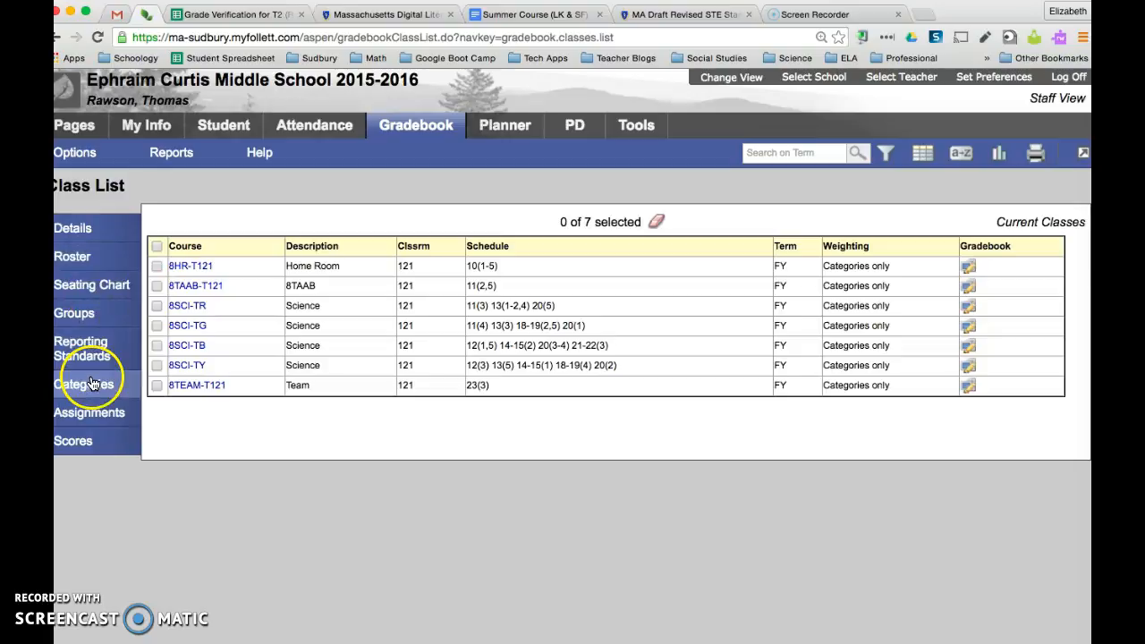
{"action": "left_click", "coordinate": [71, 441]}
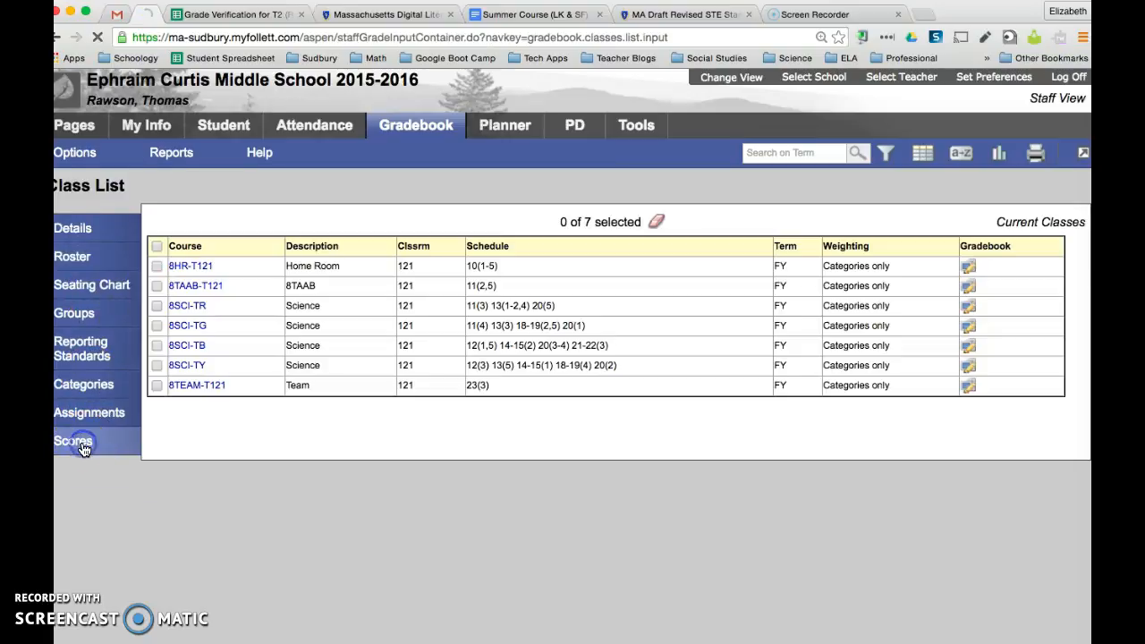
Load the score grid and switch the class from 8SCI-TR to 8SCI-TG.
{"action": "left_click", "coordinate": [70, 441]}
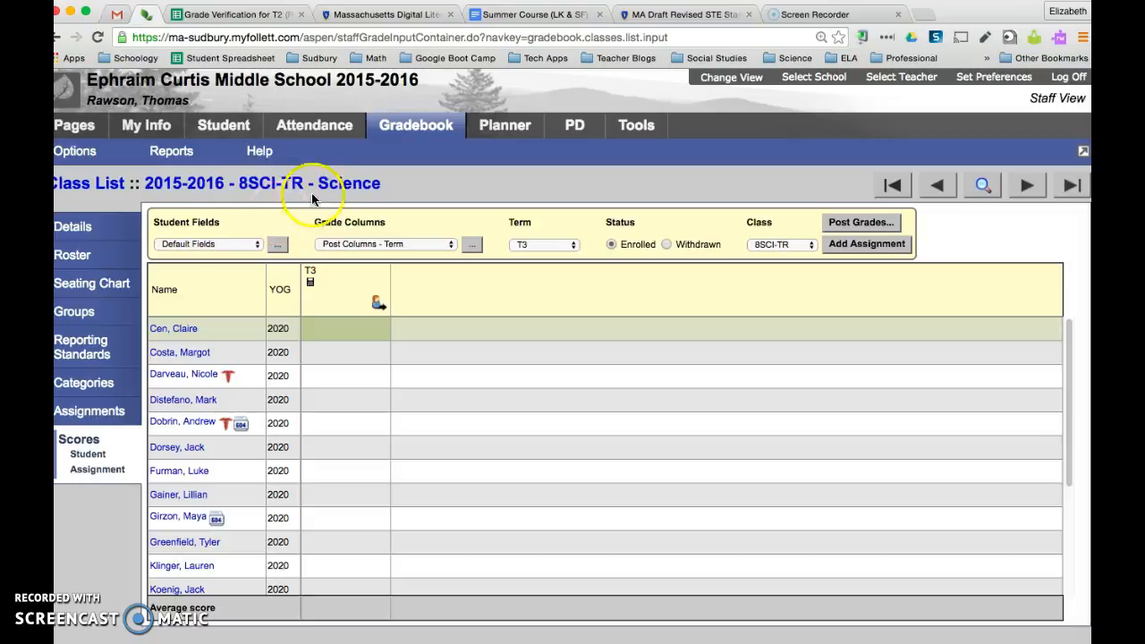
{"action": "mouse_move", "coordinate": [392, 355]}
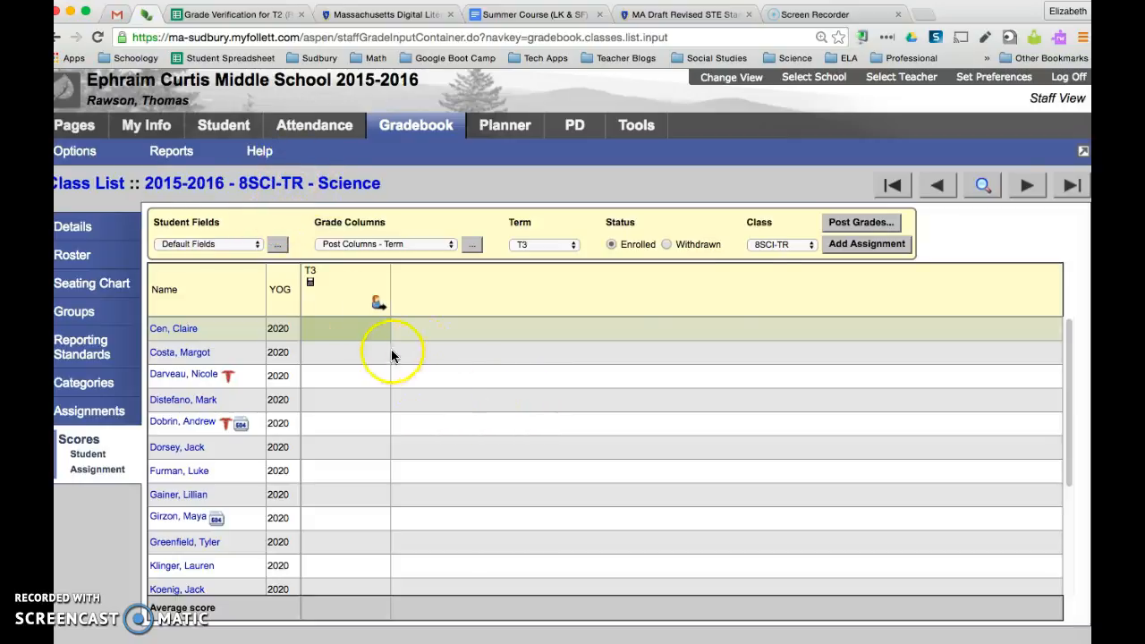
{"action": "left_click", "coordinate": [781, 244]}
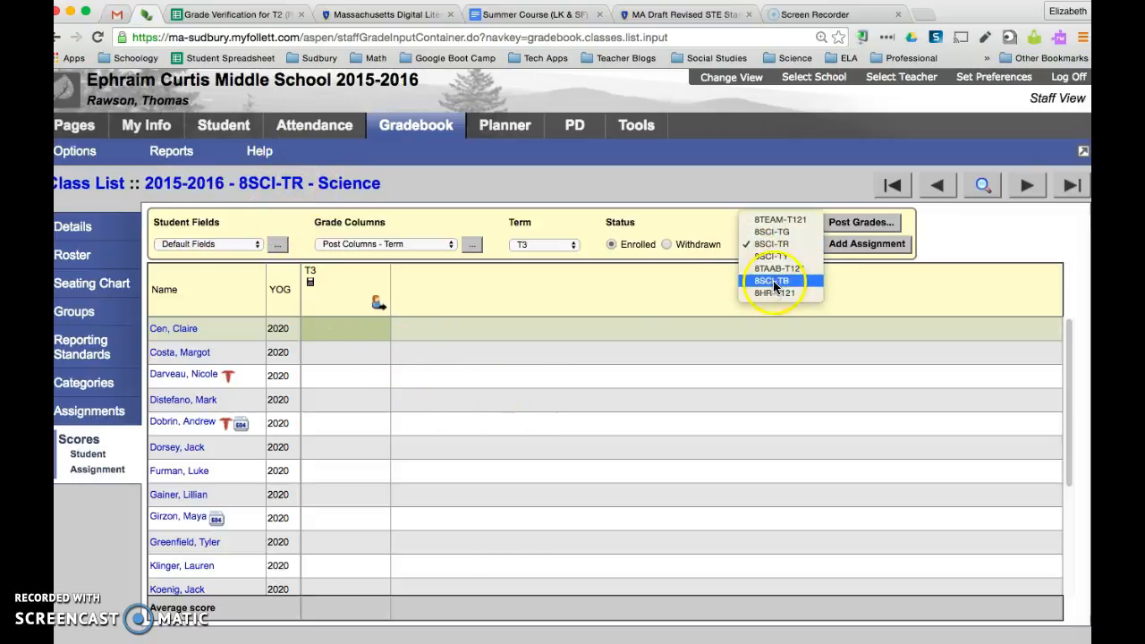
{"action": "mouse_move", "coordinate": [793, 243]}
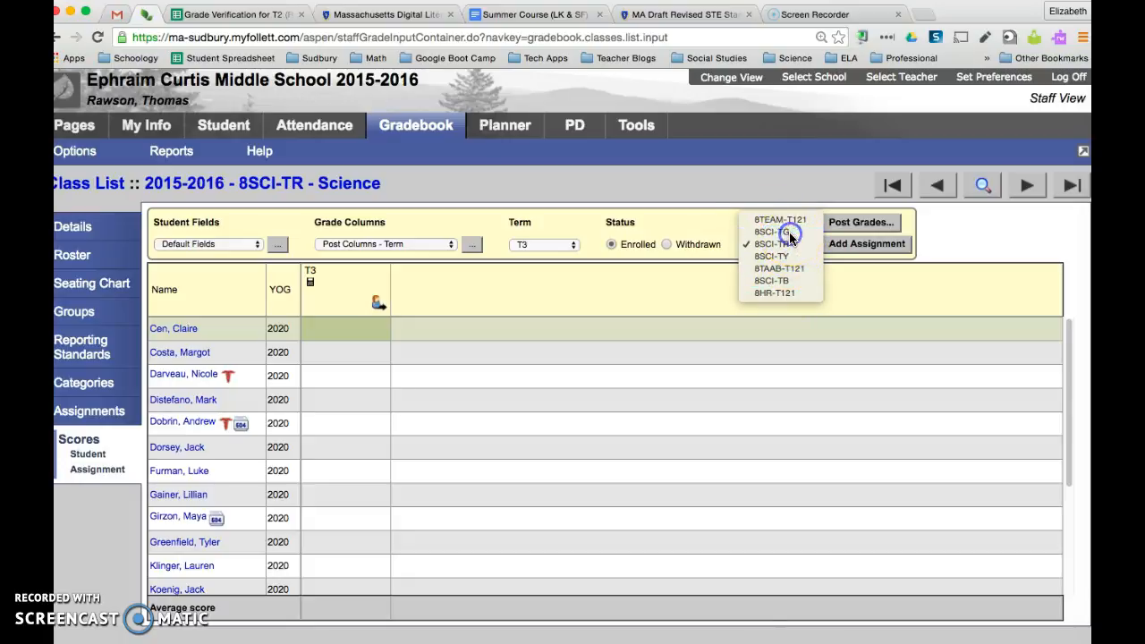
{"action": "left_click", "coordinate": [770, 243]}
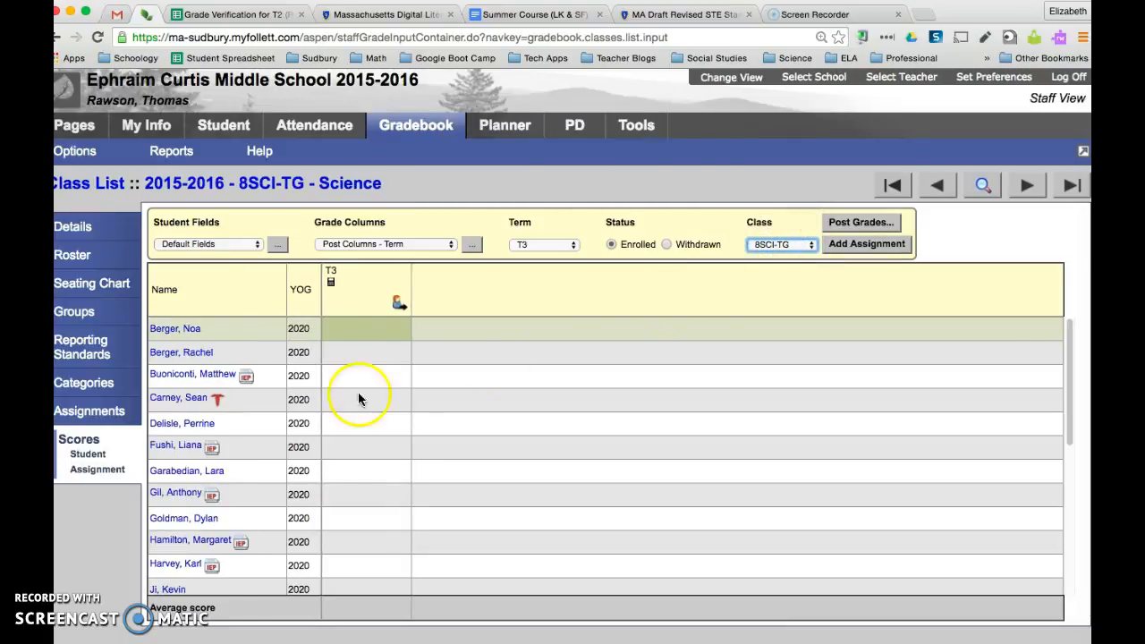
{"action": "mouse_move", "coordinate": [595, 353]}
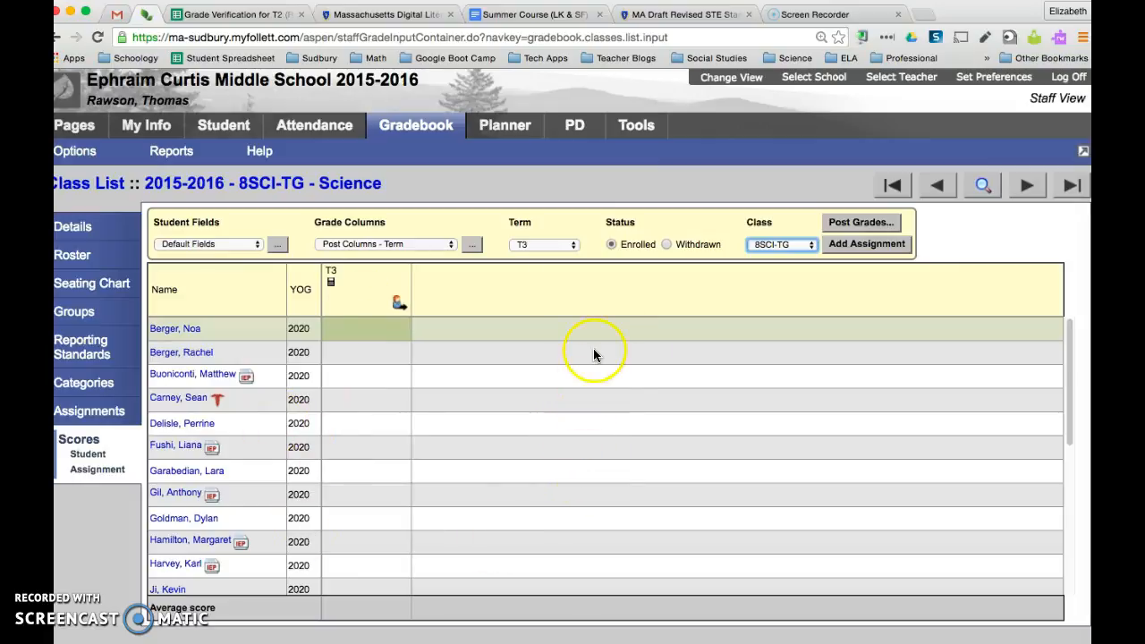
{"action": "left_click", "coordinate": [567, 244]}
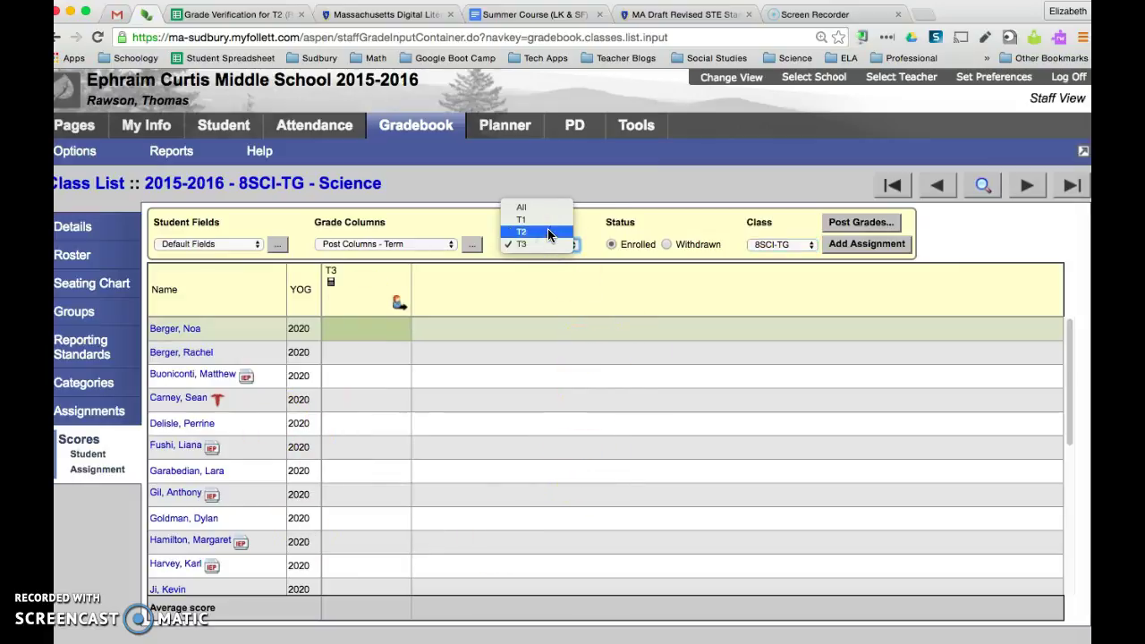
Select term T2 so the T2Grd and T2 columns appear.
{"action": "left_click", "coordinate": [523, 232]}
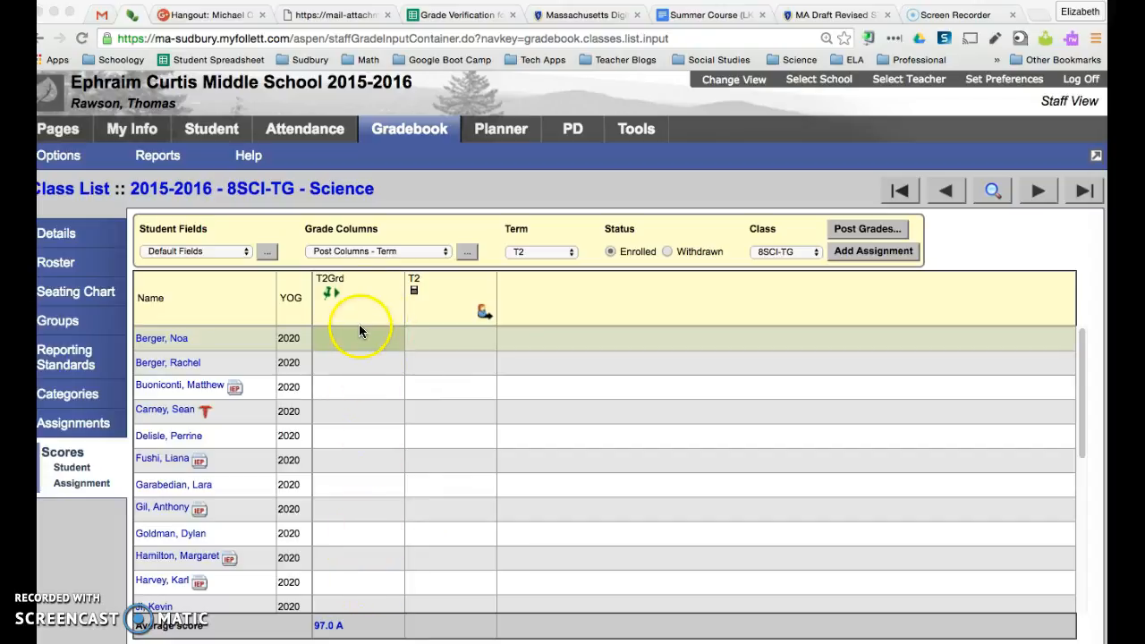
{"action": "mouse_move", "coordinate": [336, 308]}
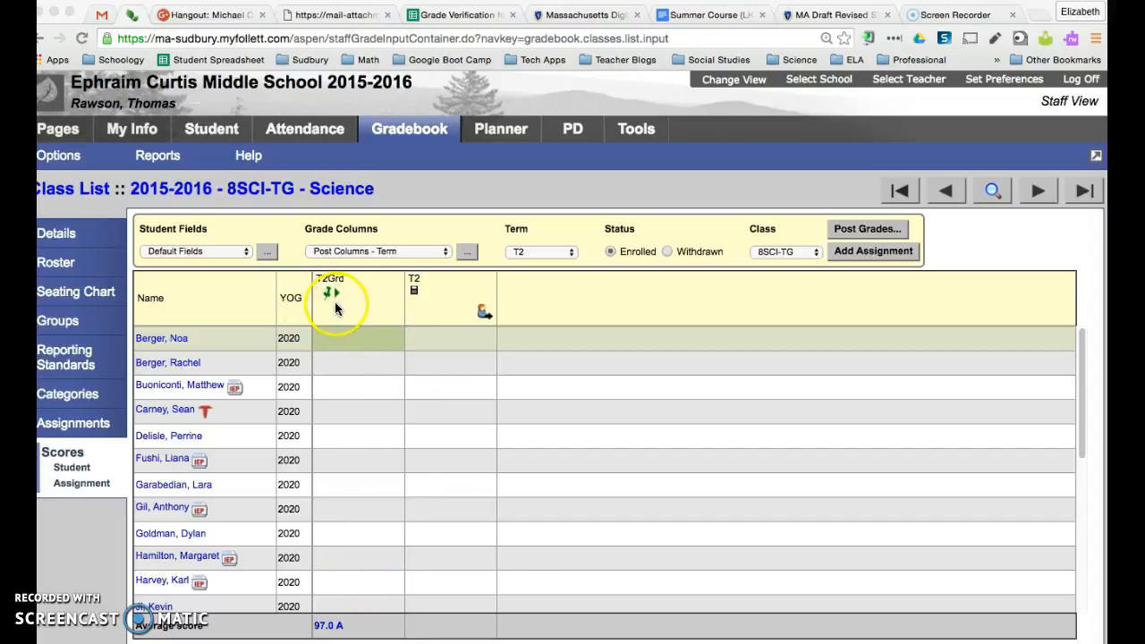
{"action": "mouse_move", "coordinate": [333, 297]}
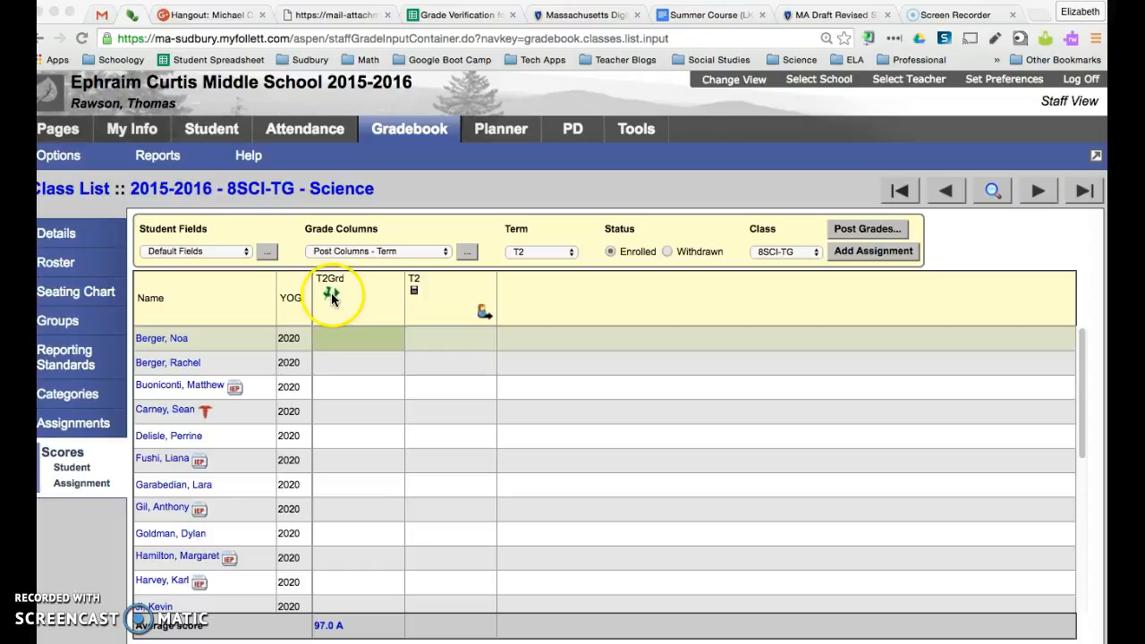
{"action": "mouse_move", "coordinate": [302, 302]}
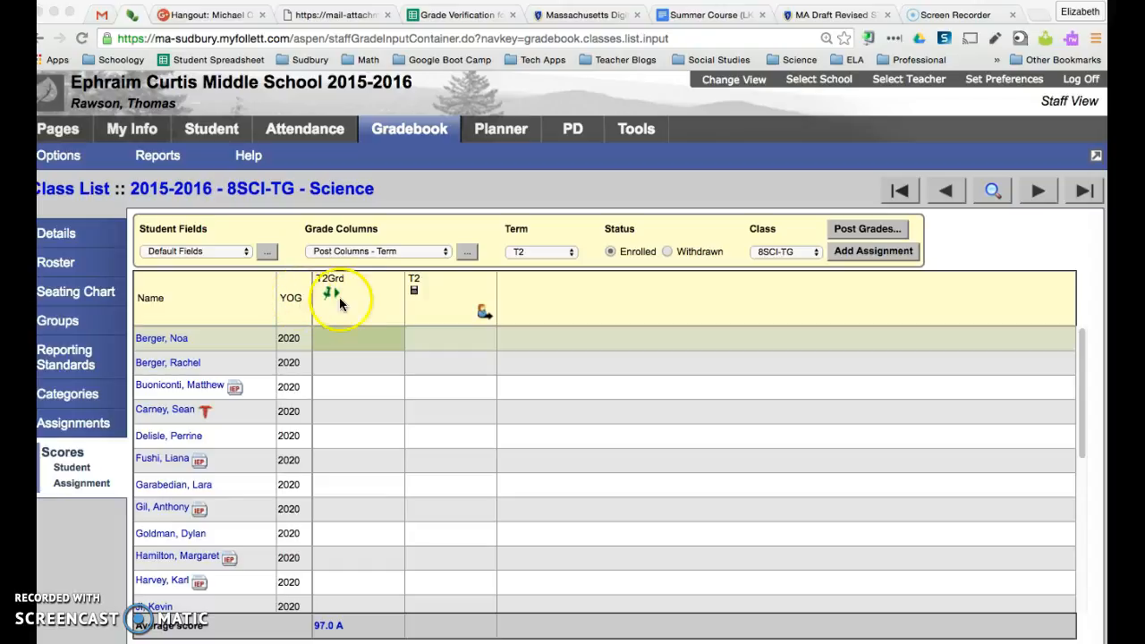
{"action": "mouse_move", "coordinate": [345, 342]}
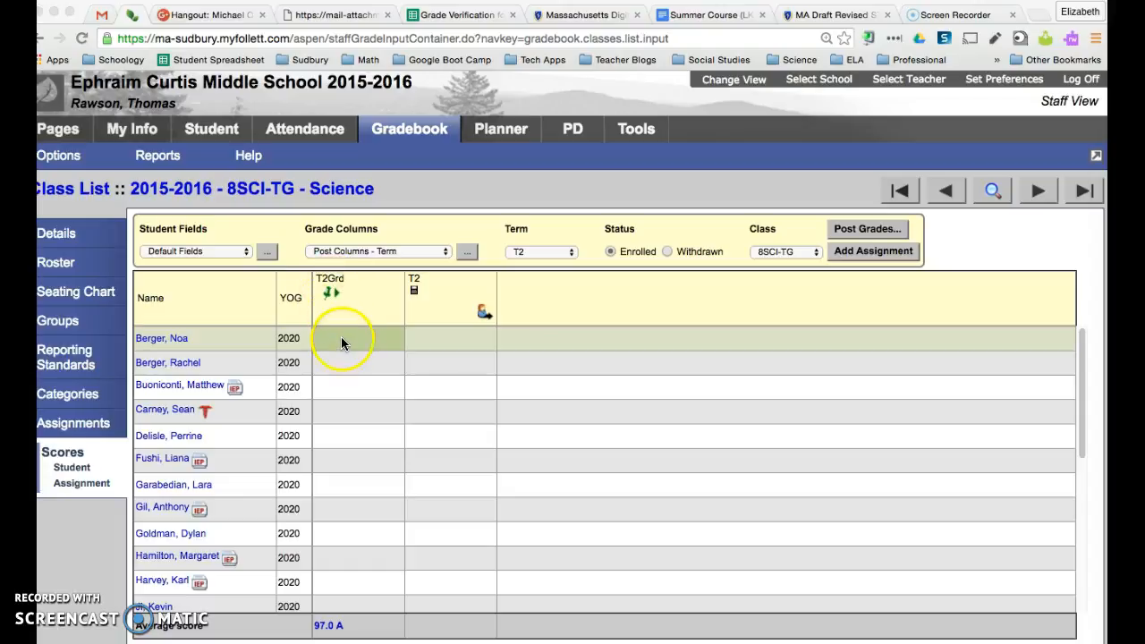
Enter T2Grd grades 87 and B, and Audit for the fourth student.
{"action": "left_click", "coordinate": [338, 338]}
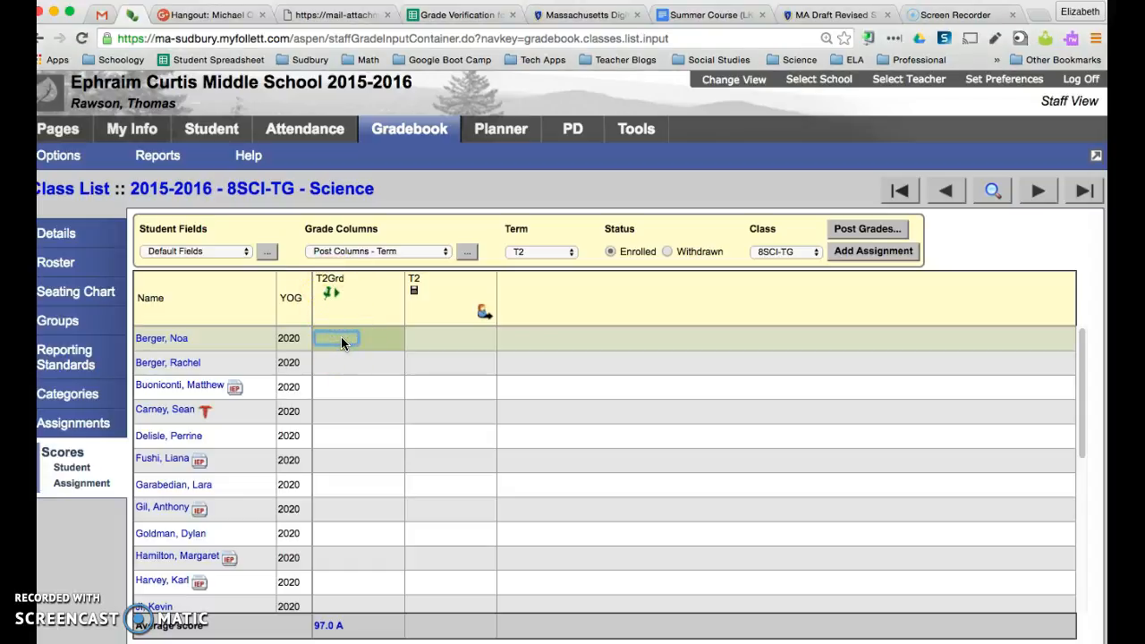
{"action": "type", "text": "87"}
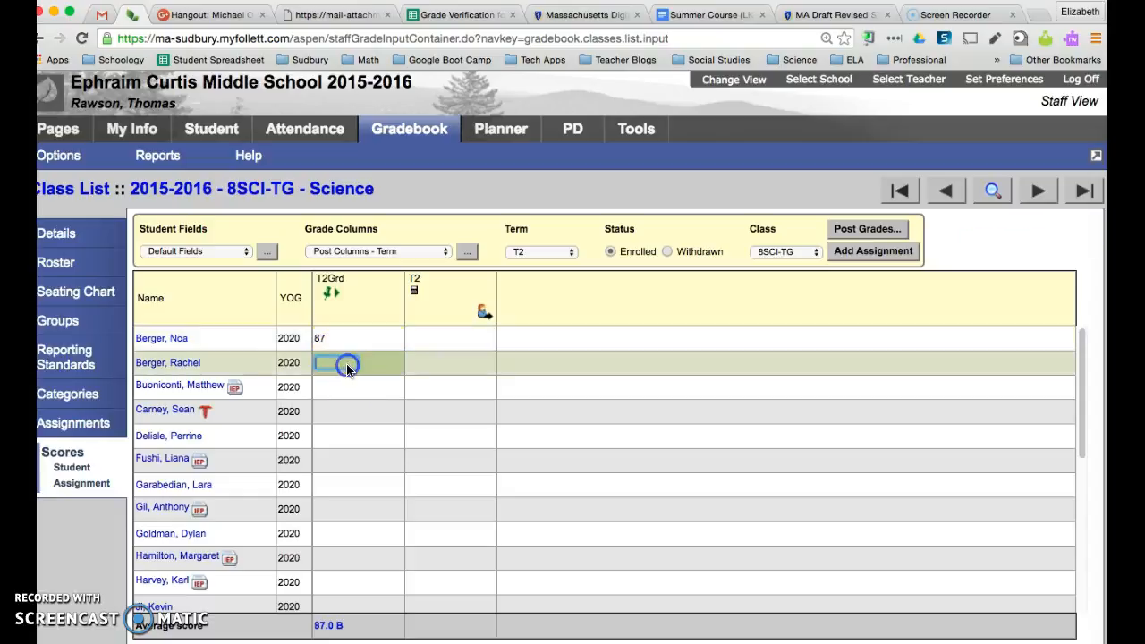
{"action": "type", "text": "B"}
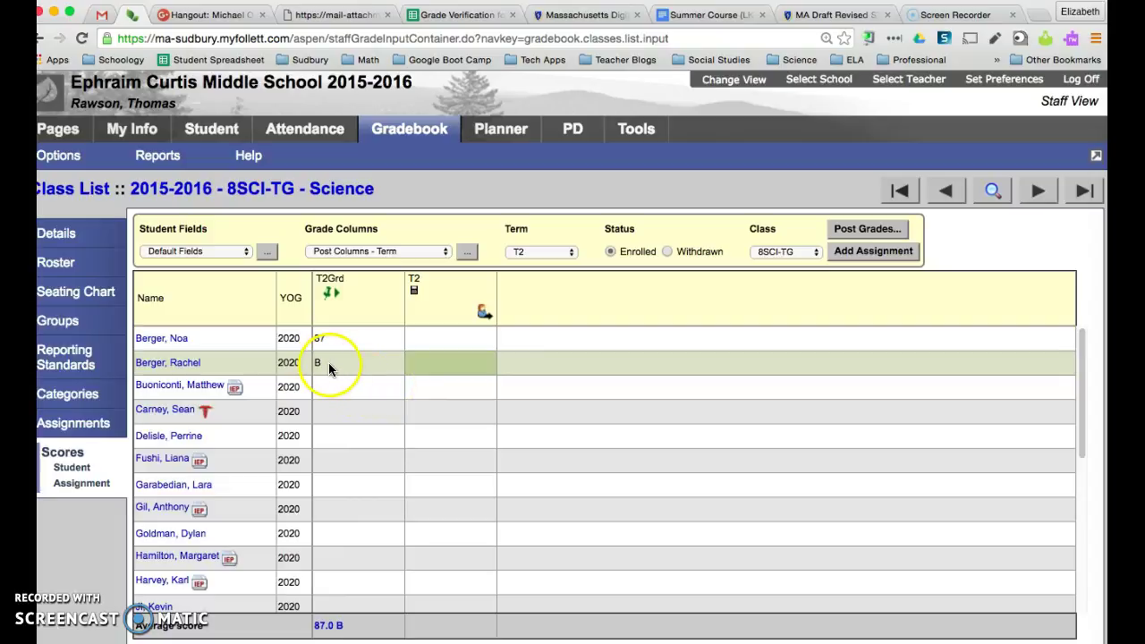
{"action": "left_click", "coordinate": [331, 387]}
{"action": "type", "text": "B"}
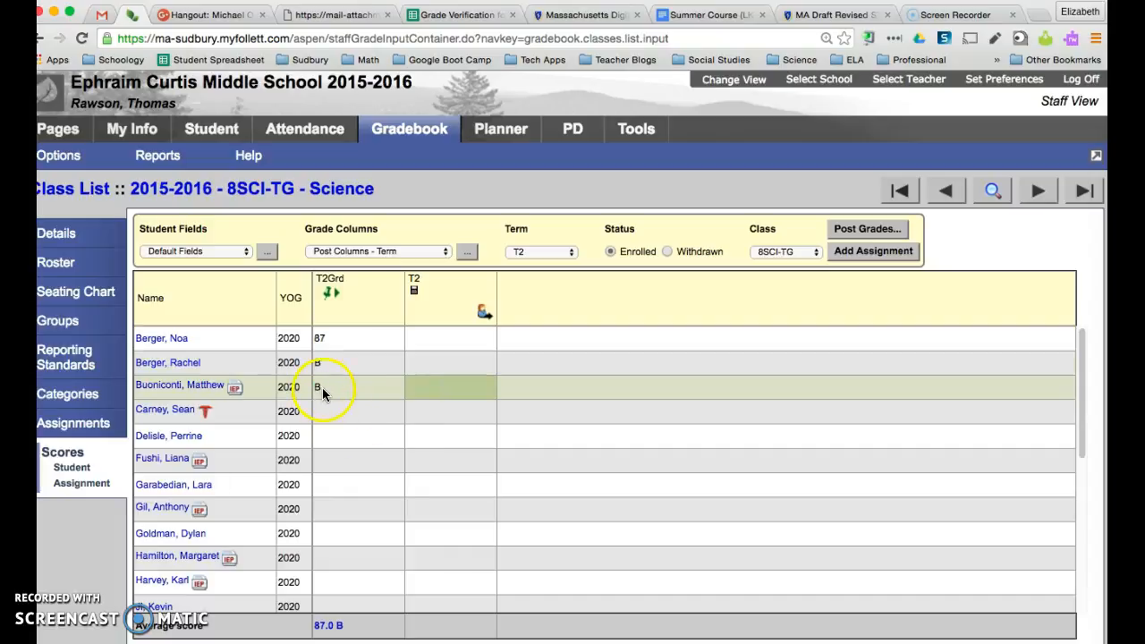
{"action": "left_click", "coordinate": [349, 411]}
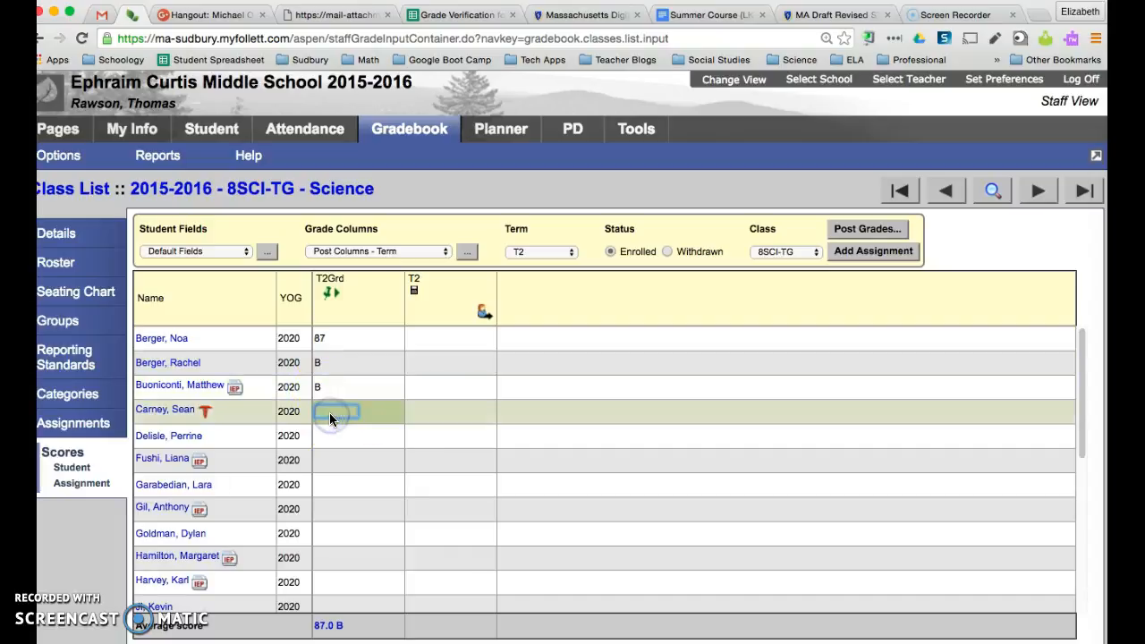
{"action": "type", "text": "Au"}
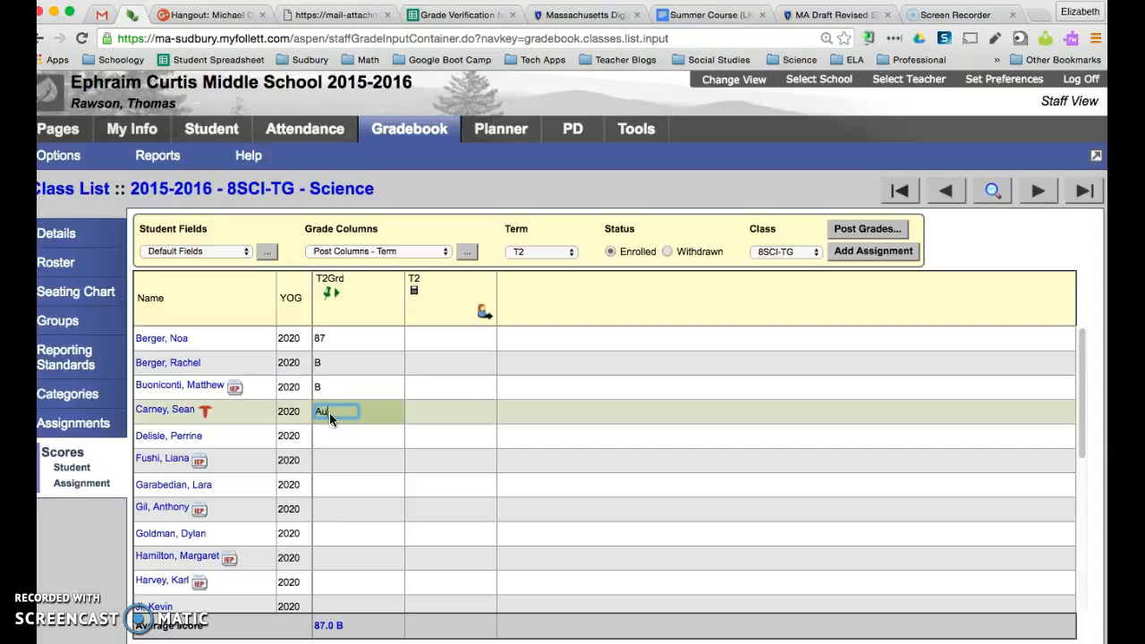
Enter T2Grd grades P, WD, Inc., M. Ex. and N for the following students.
{"action": "left_click", "coordinate": [338, 437]}
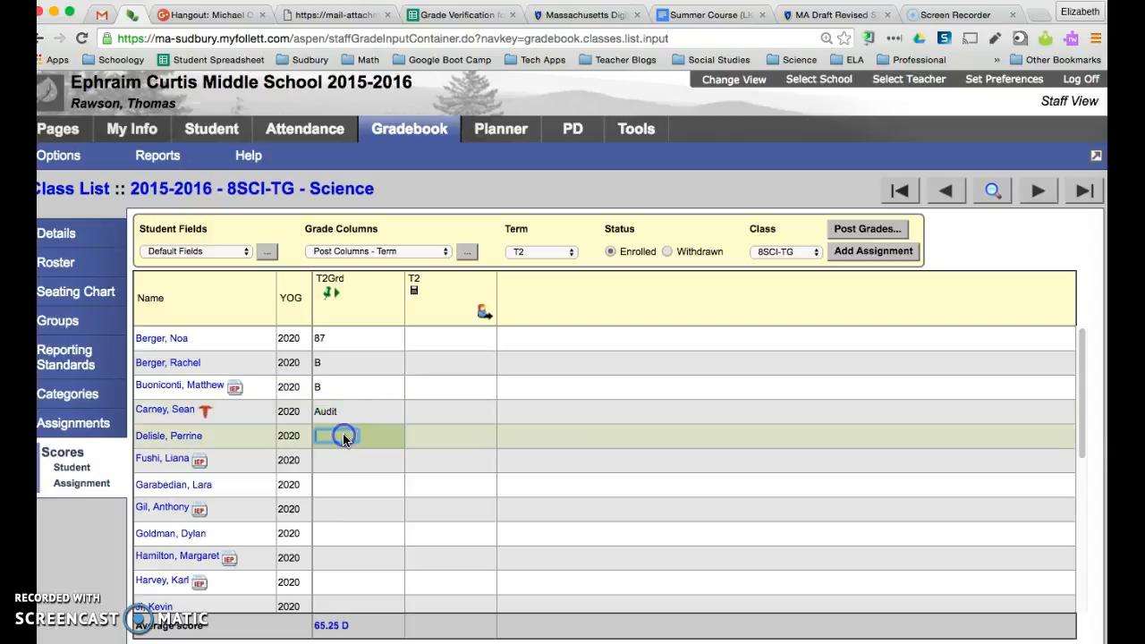
{"action": "type", "text": "P"}
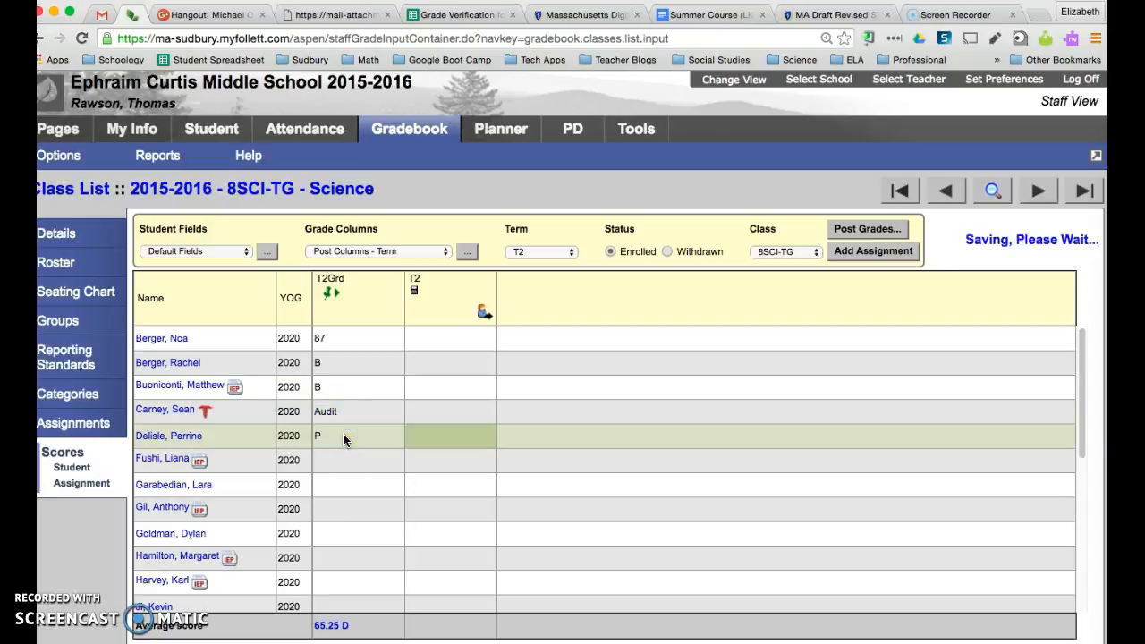
{"action": "left_click", "coordinate": [346, 459]}
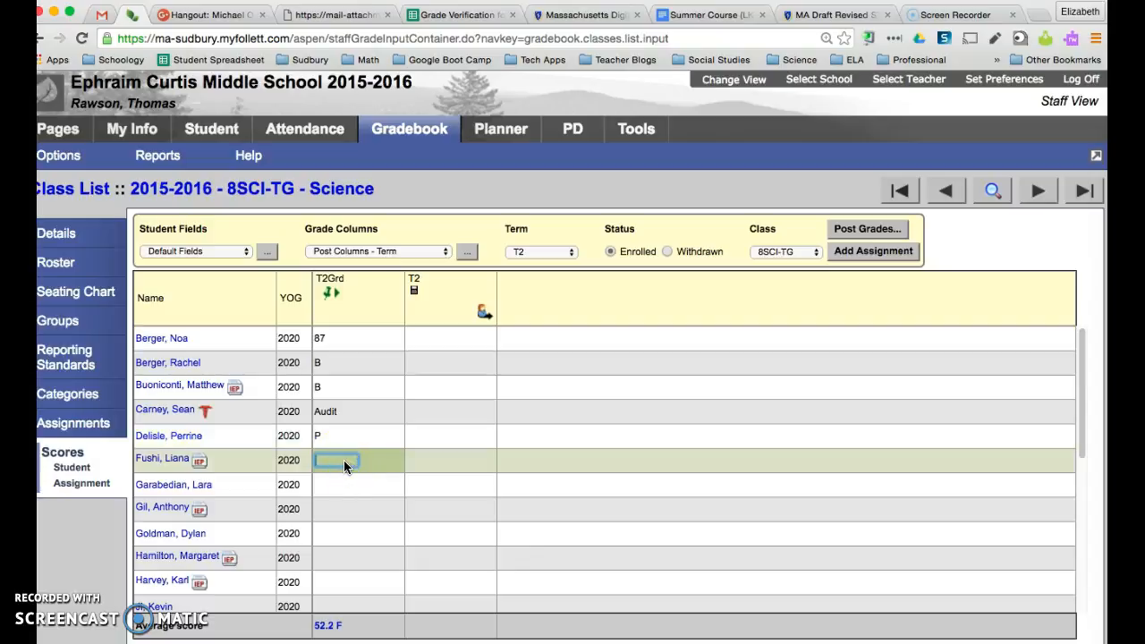
{"action": "type", "text": "WD"}
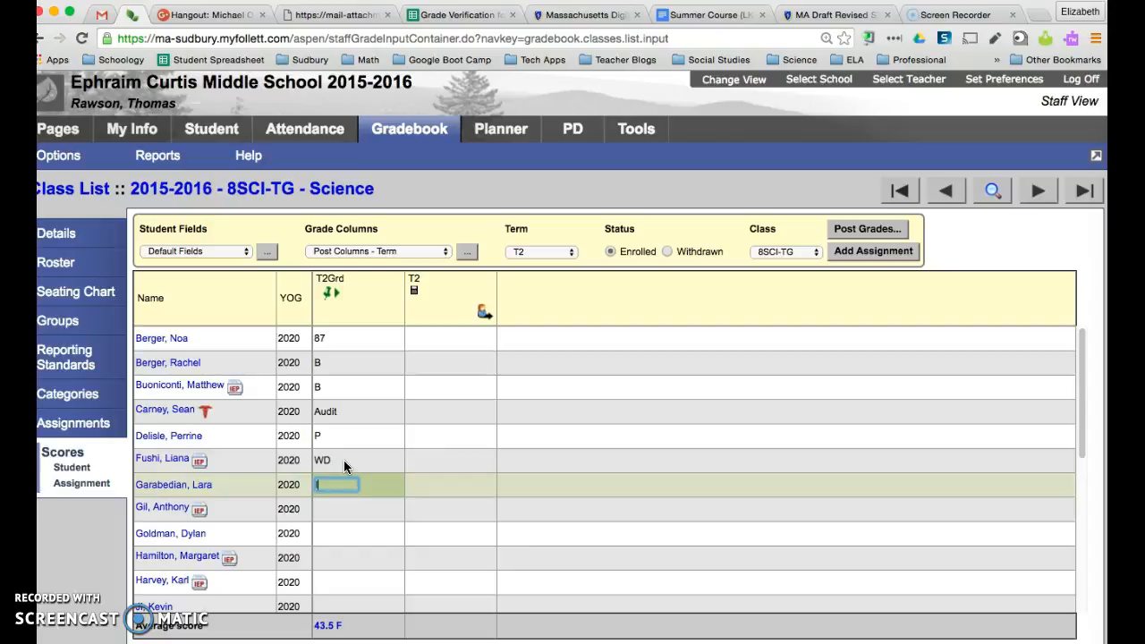
{"action": "type", "text": "Inc."}
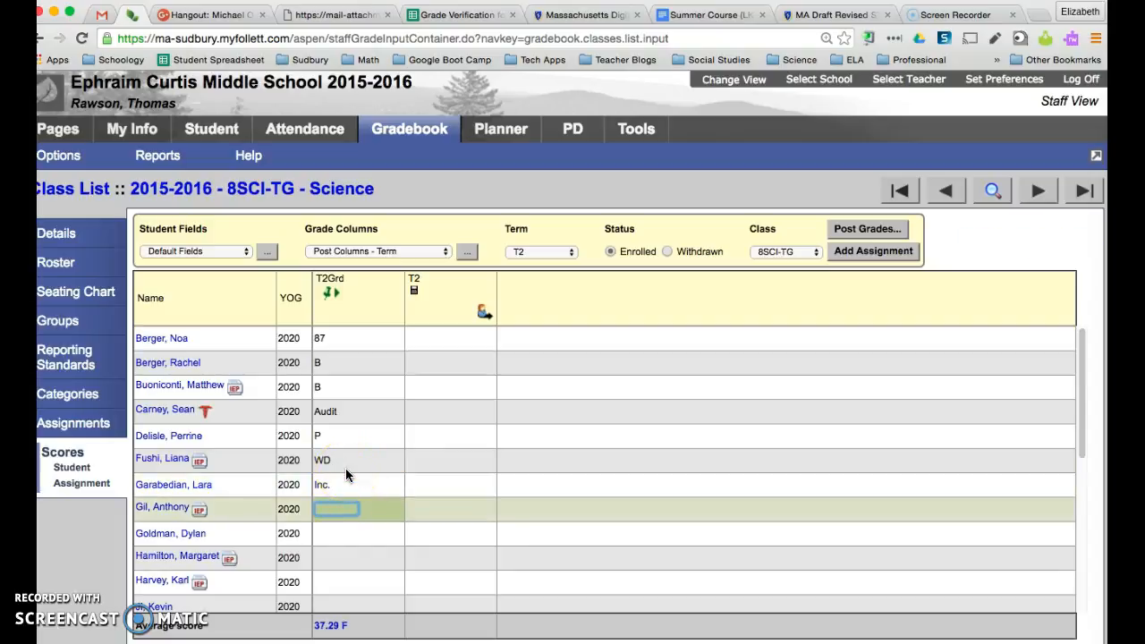
{"action": "type", "text": "M. Ex"}
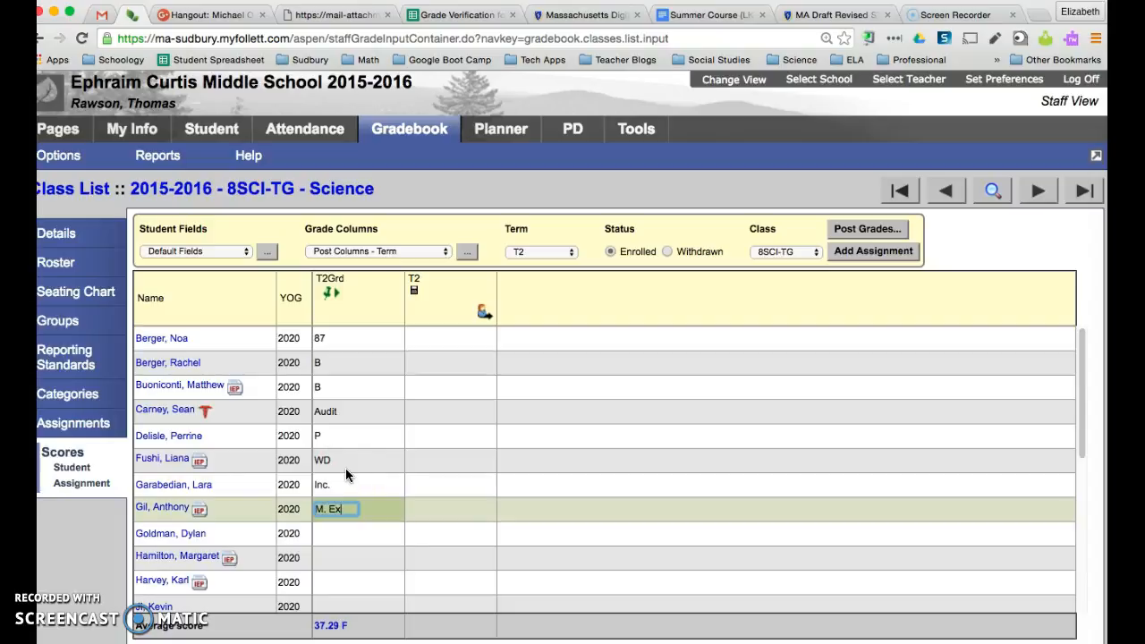
{"action": "left_click", "coordinate": [355, 535]}
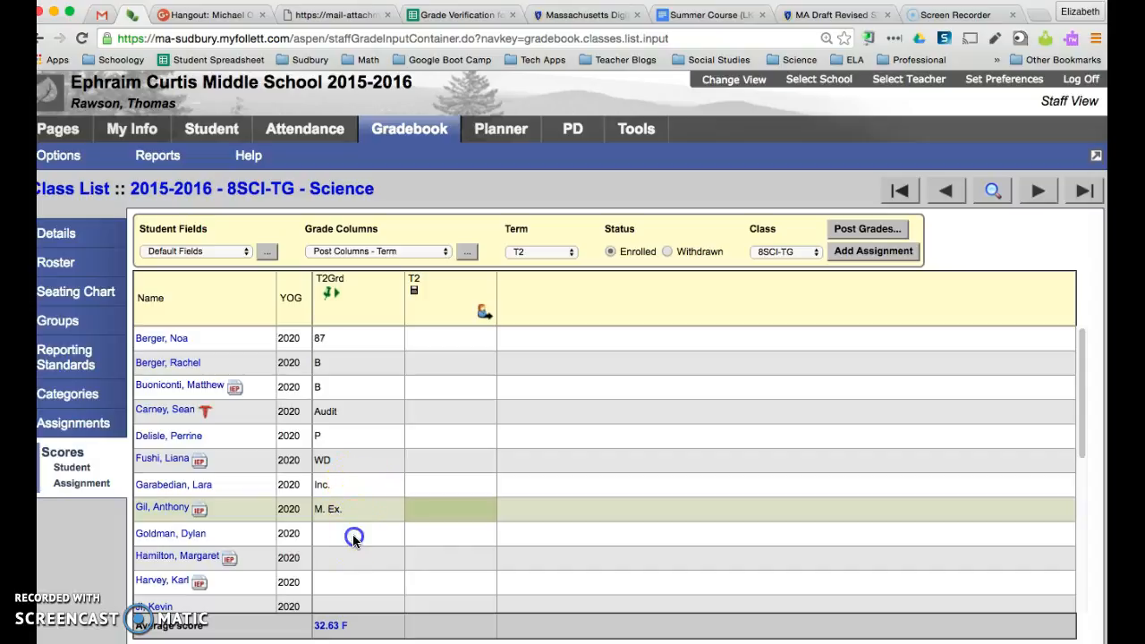
{"action": "type", "text": "N"}
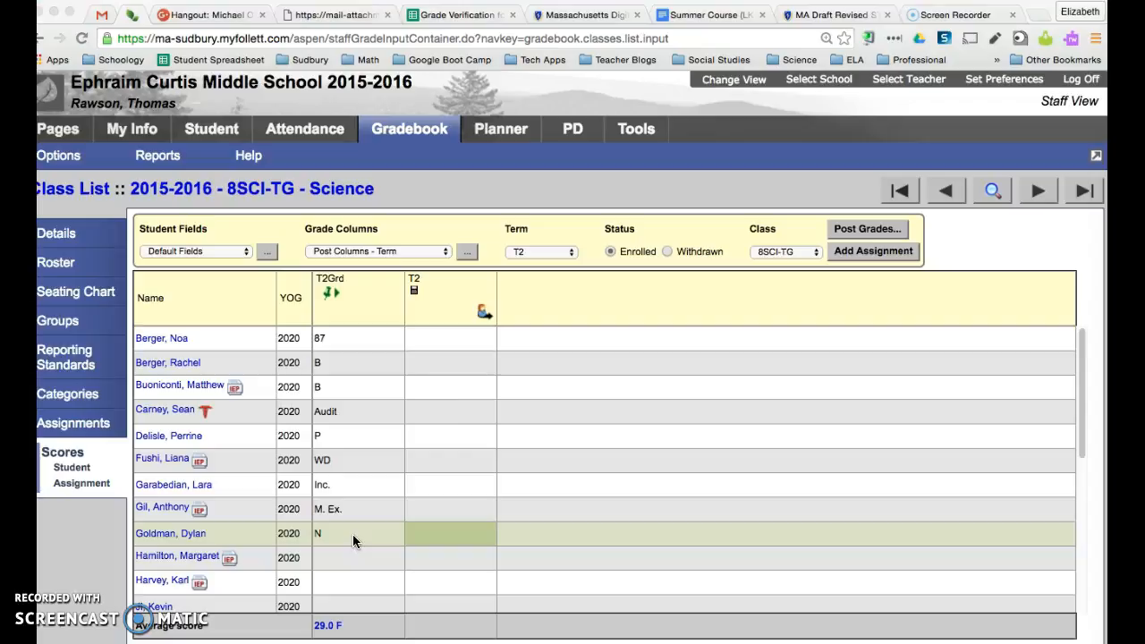
Post Grade Term T2 term grades for all 8SCI-TG students.
{"action": "left_click", "coordinate": [867, 229]}
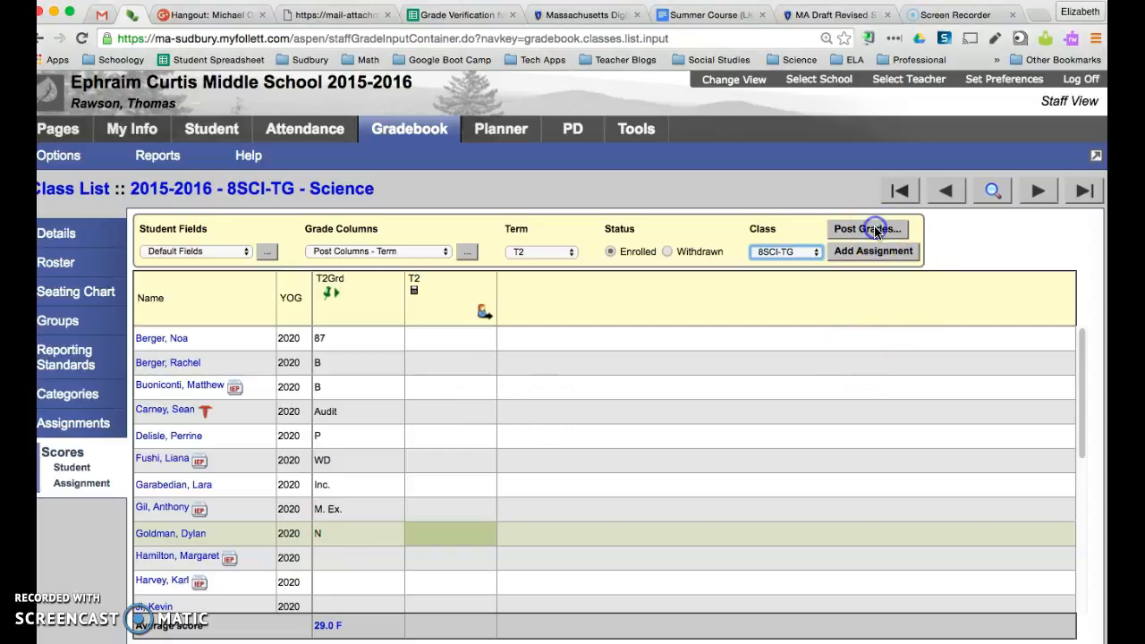
{"action": "left_click", "coordinate": [868, 229]}
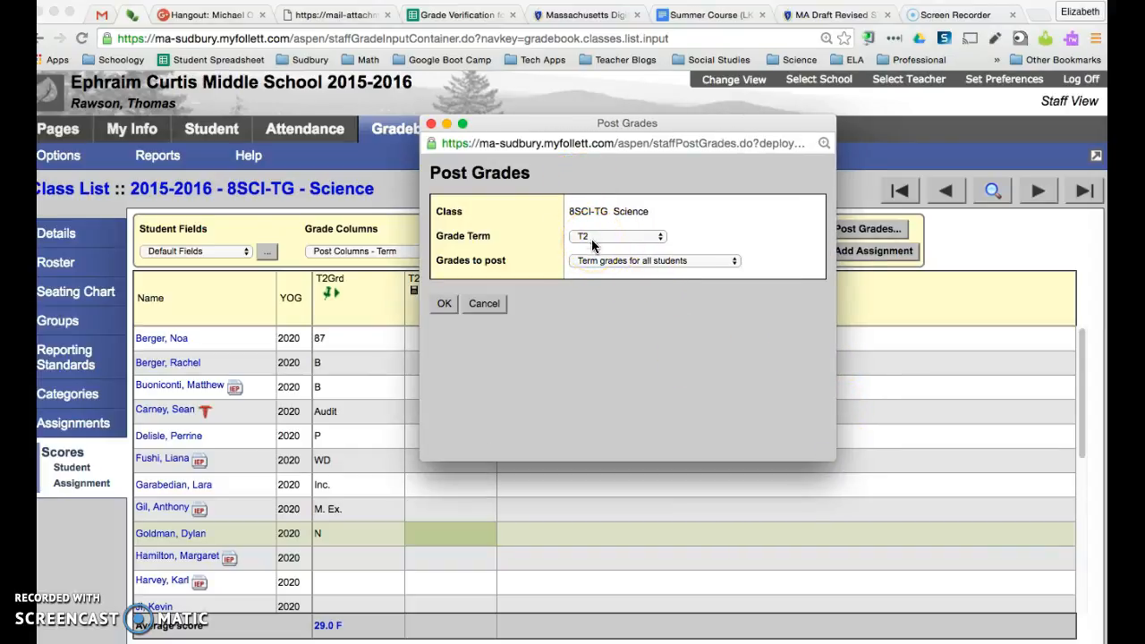
{"action": "left_click", "coordinate": [444, 303]}
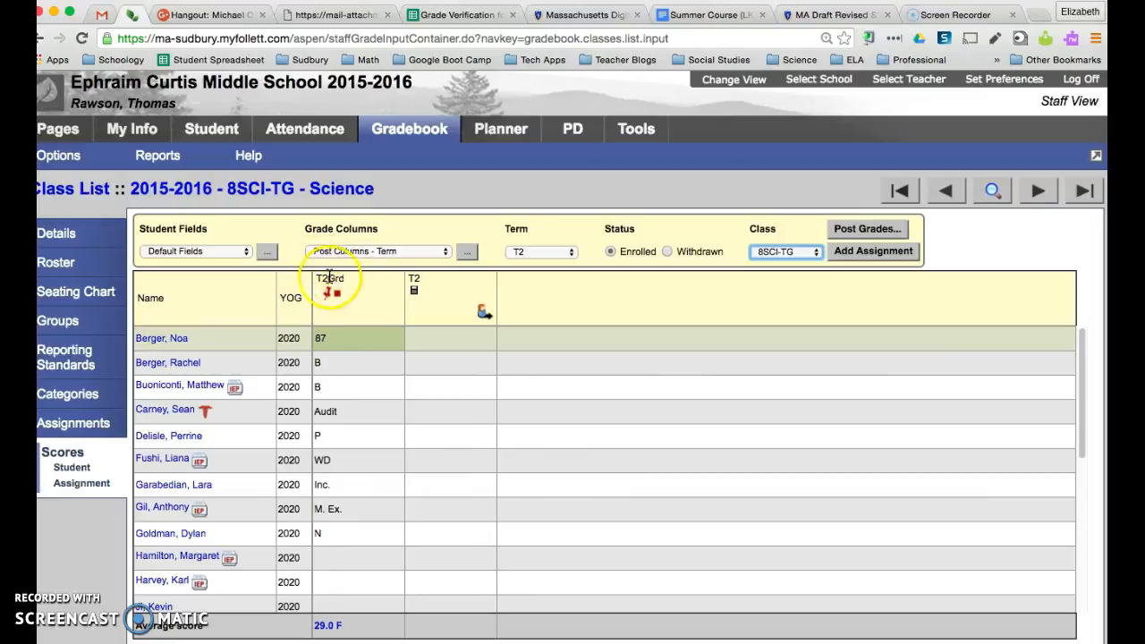
{"action": "mouse_move", "coordinate": [346, 296]}
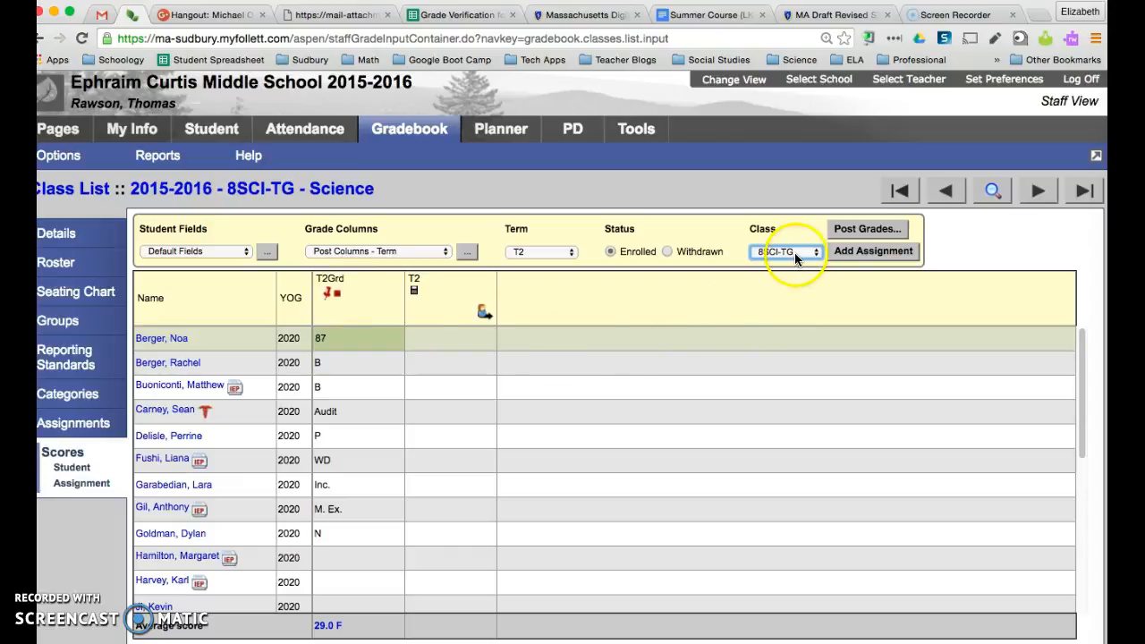
{"action": "mouse_move", "coordinate": [1037, 190]}
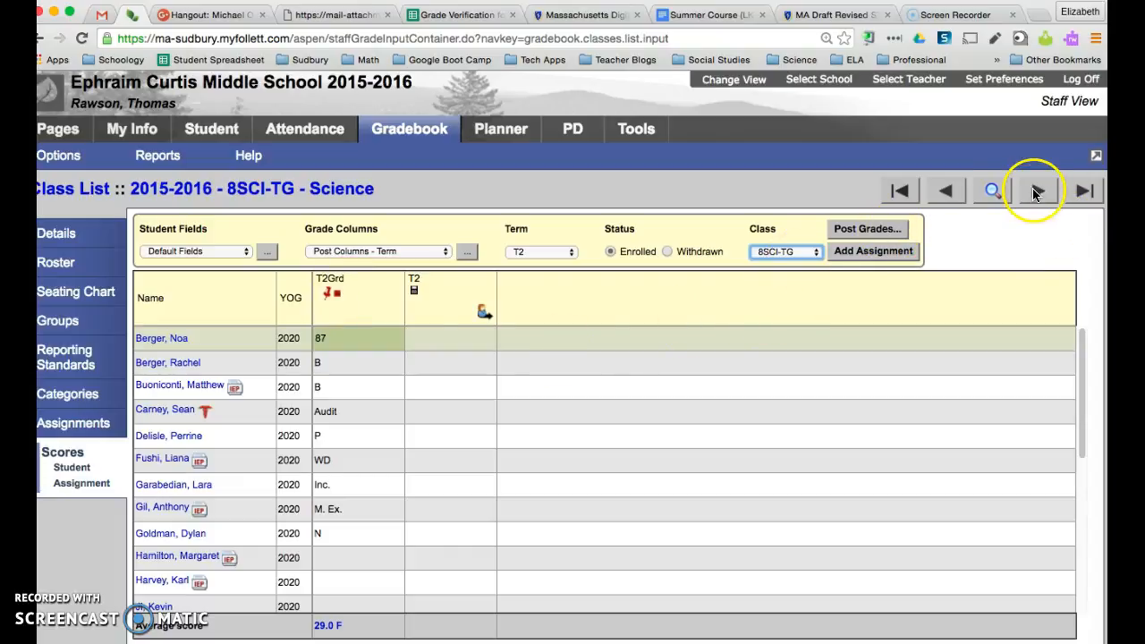
Move to the next class record and keep 8SCI-TB selected for Term 2.
{"action": "left_click", "coordinate": [1032, 190]}
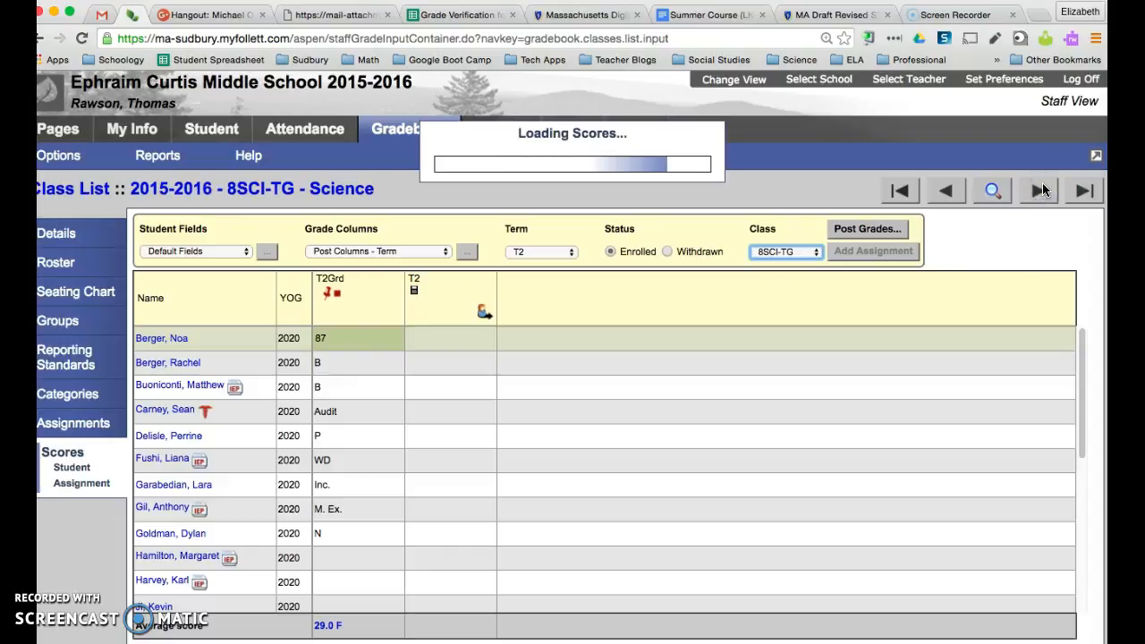
{"action": "left_click", "coordinate": [786, 252]}
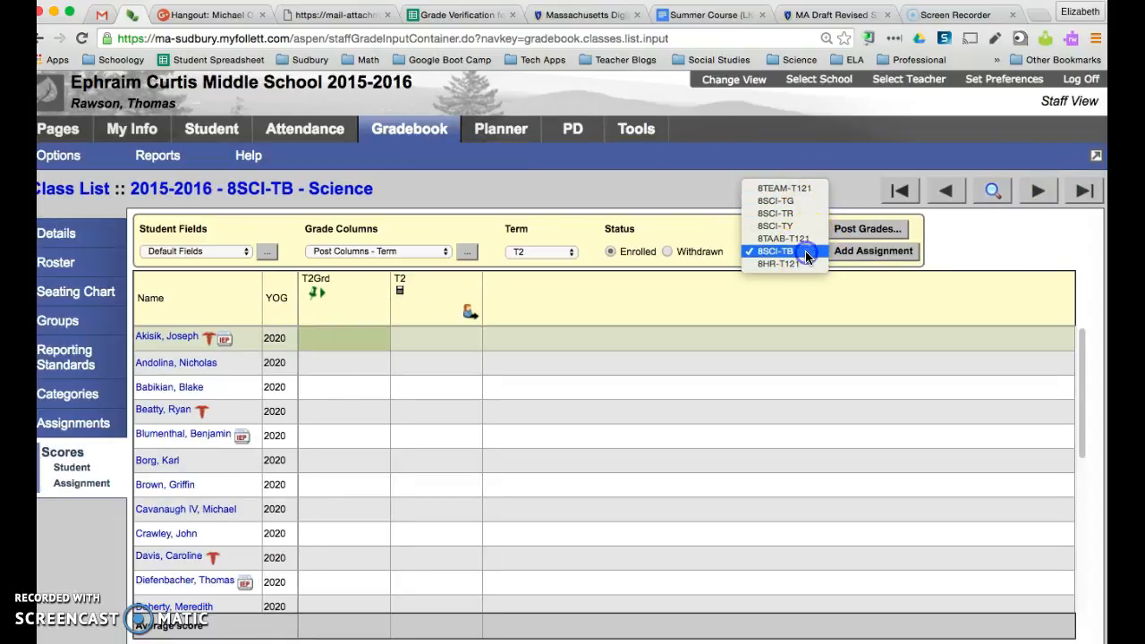
{"action": "left_click", "coordinate": [772, 251]}
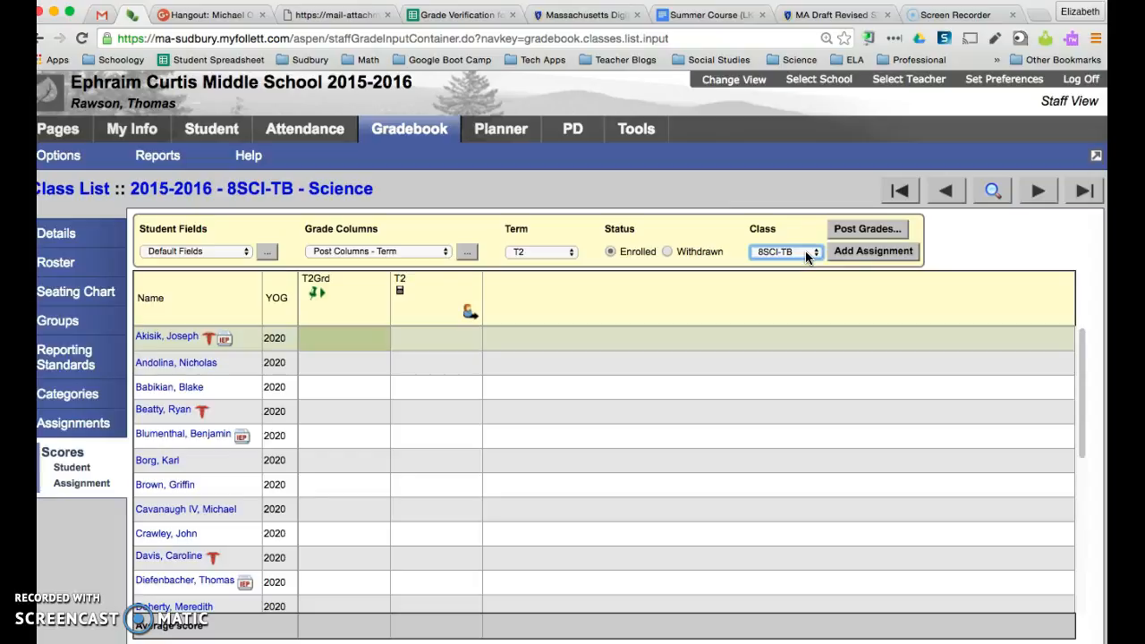